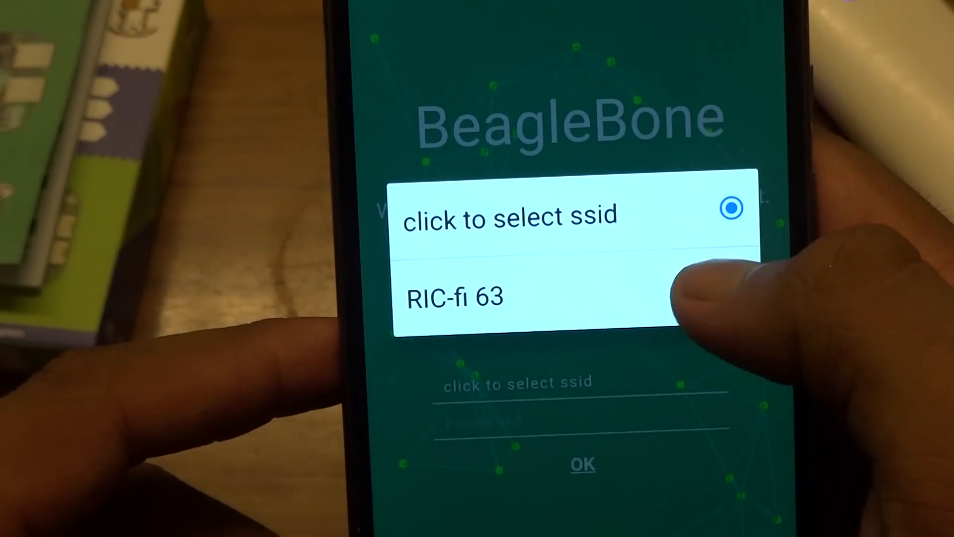
# Step: Pick RIC-fi 63 as the network for the board to join
pyautogui.click(453, 297)
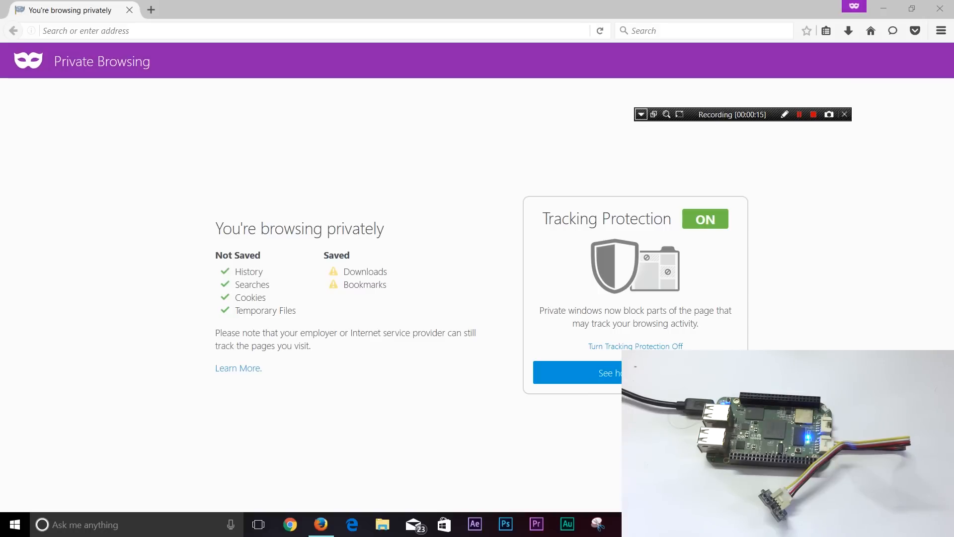
# Step: Load the board's bone101 page by entering its address 192.168.0.9
pyautogui.click(641, 114)
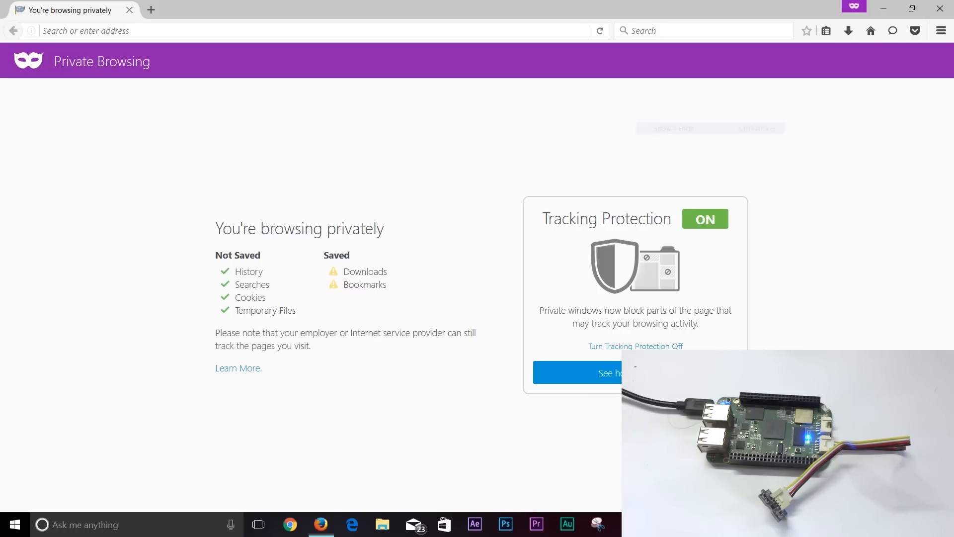
pyautogui.write('192')
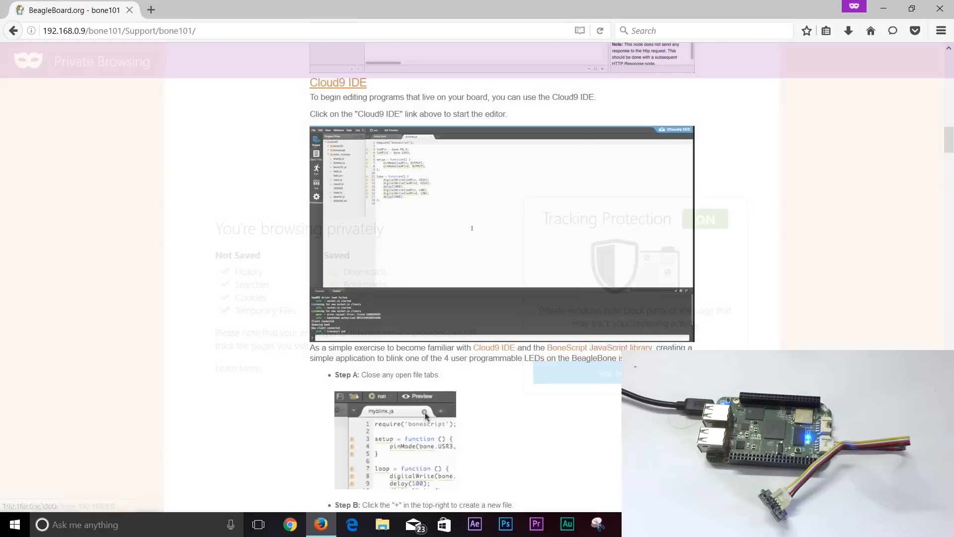
# Step: Launch Cloud9 IDE from bone101 with the Grove 3-axis accelerometer script open
pyautogui.click(337, 82)
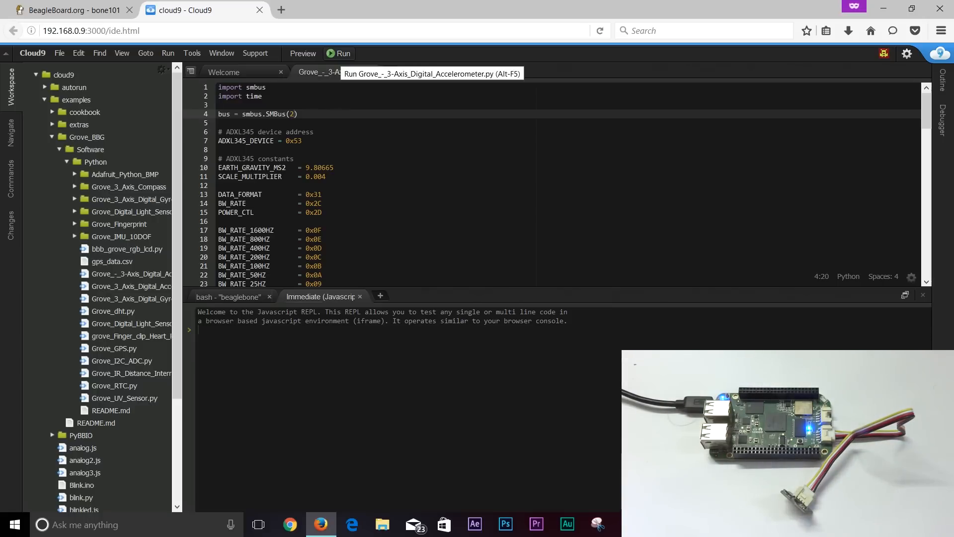
# Step: Run the accelerometer script to print ADXL345 x, y, z readings in g
pyautogui.click(339, 53)
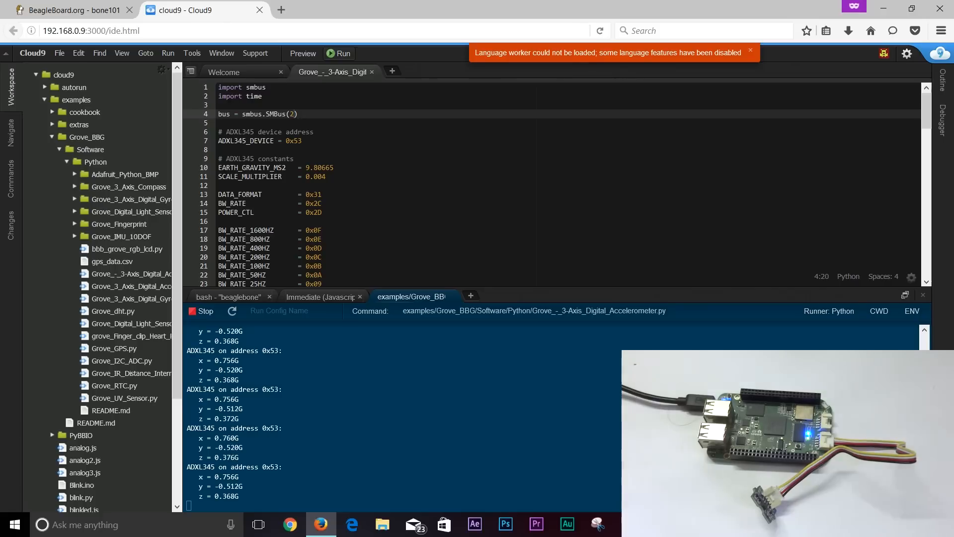
# Step: Return to the BeagleBoard.org bone101 tab
pyautogui.click(70, 10)
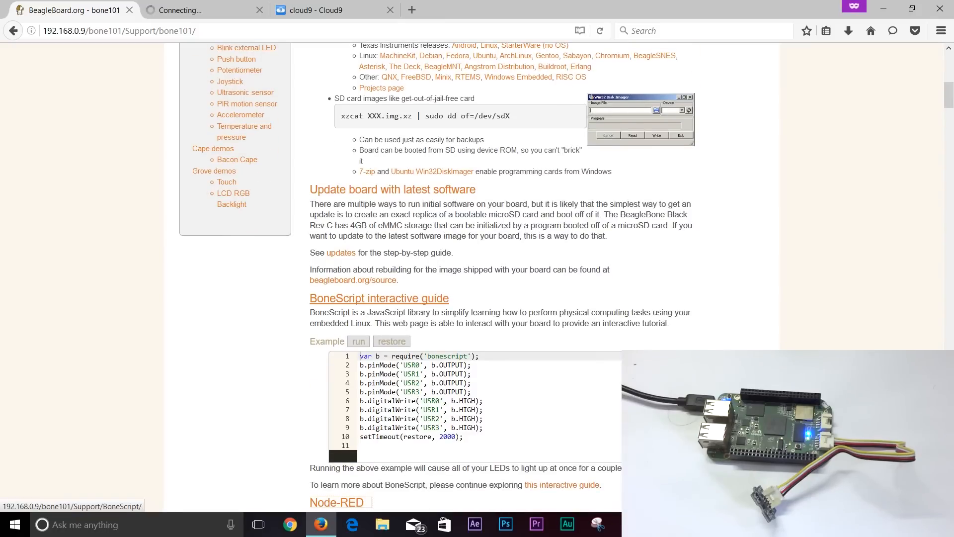
# Step: Scroll bone101, close the failed Node-RED tab, and start a terminal command
pyautogui.scroll(-3)
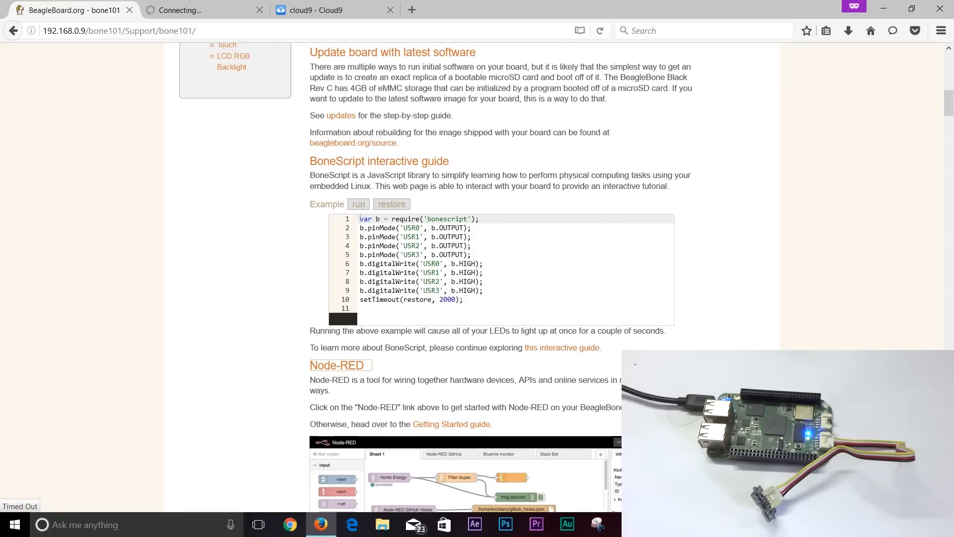
pyautogui.scroll(-3)
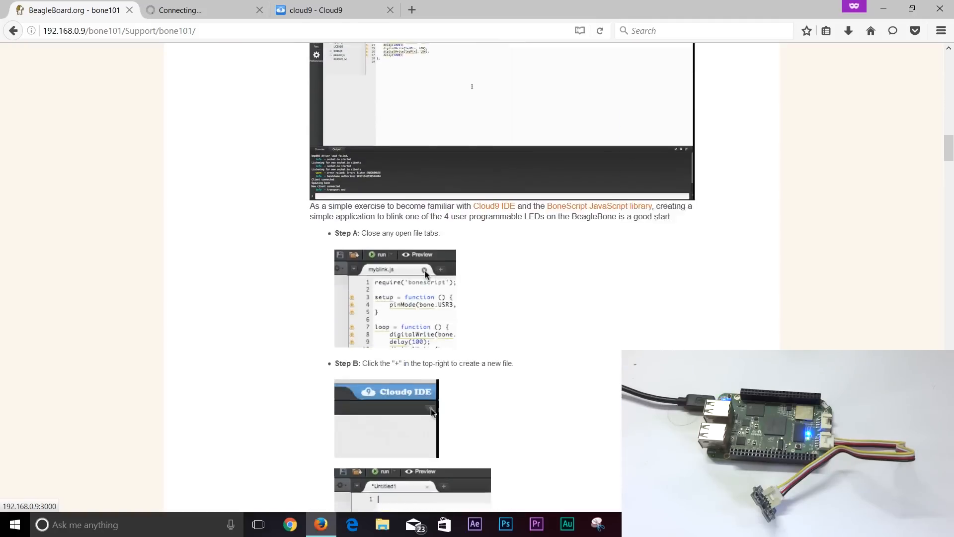
pyautogui.scroll(-3)
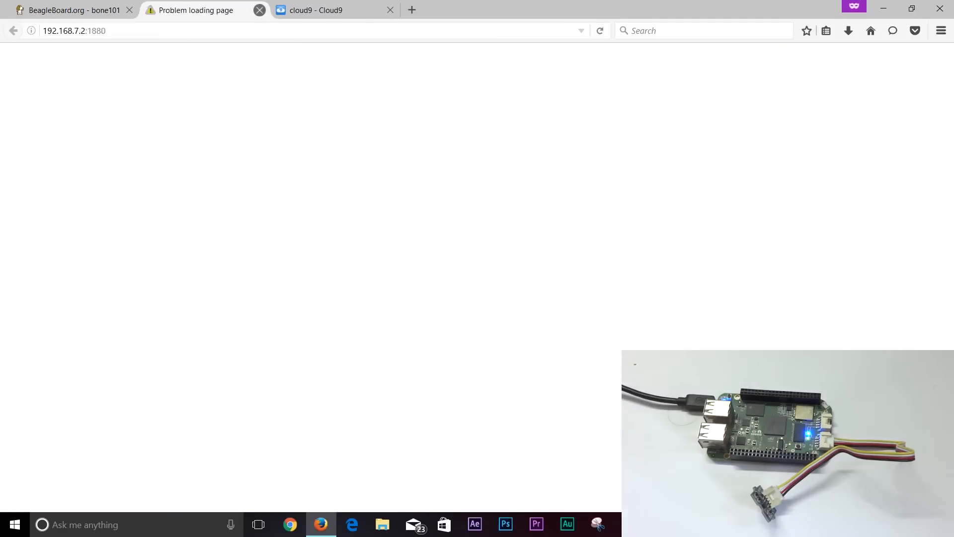
pyautogui.click(315, 11)
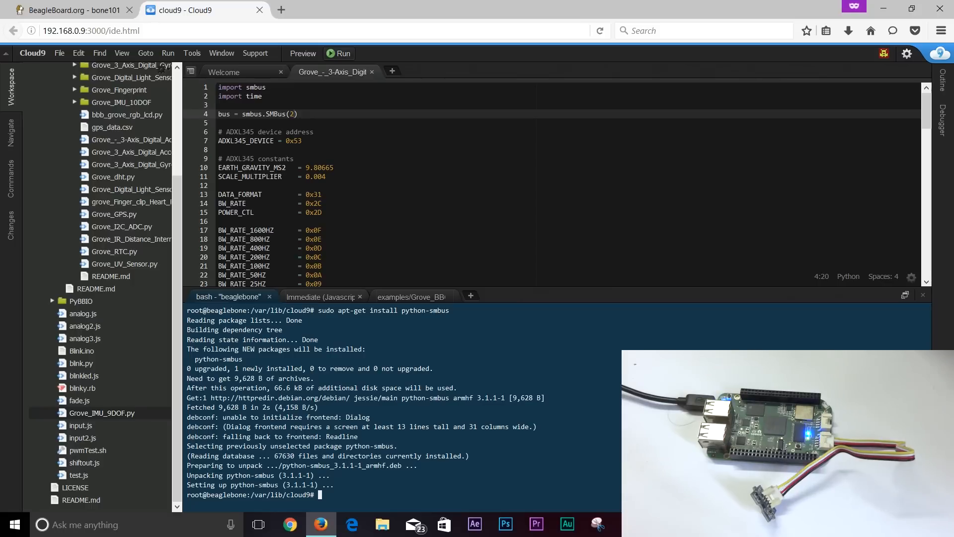
pyautogui.write('una')
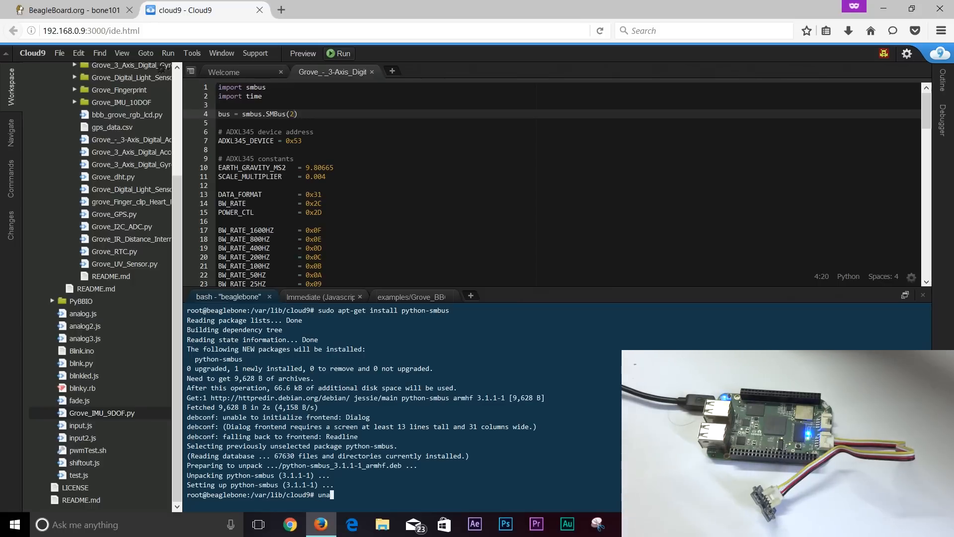